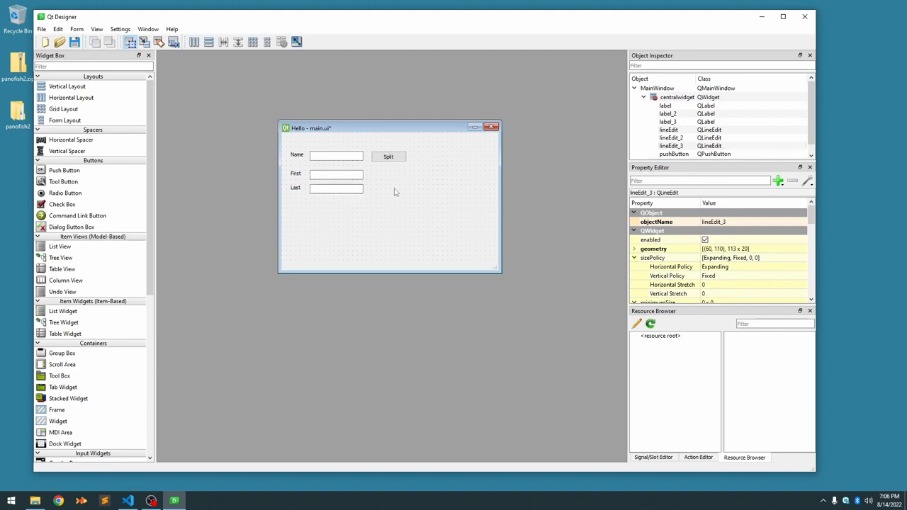
- Duplicate the Split push button and place the copy below the First and Last line edits
left_click_drag(388, 155, 388, 214)
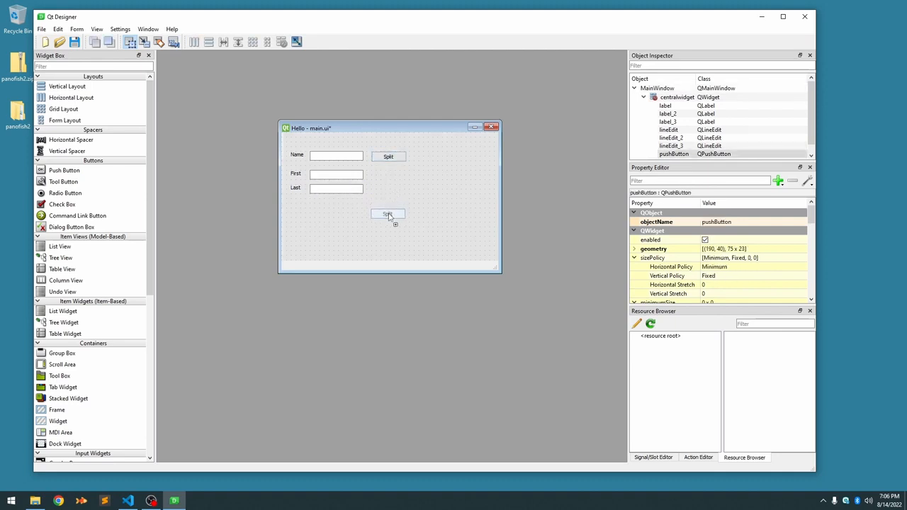